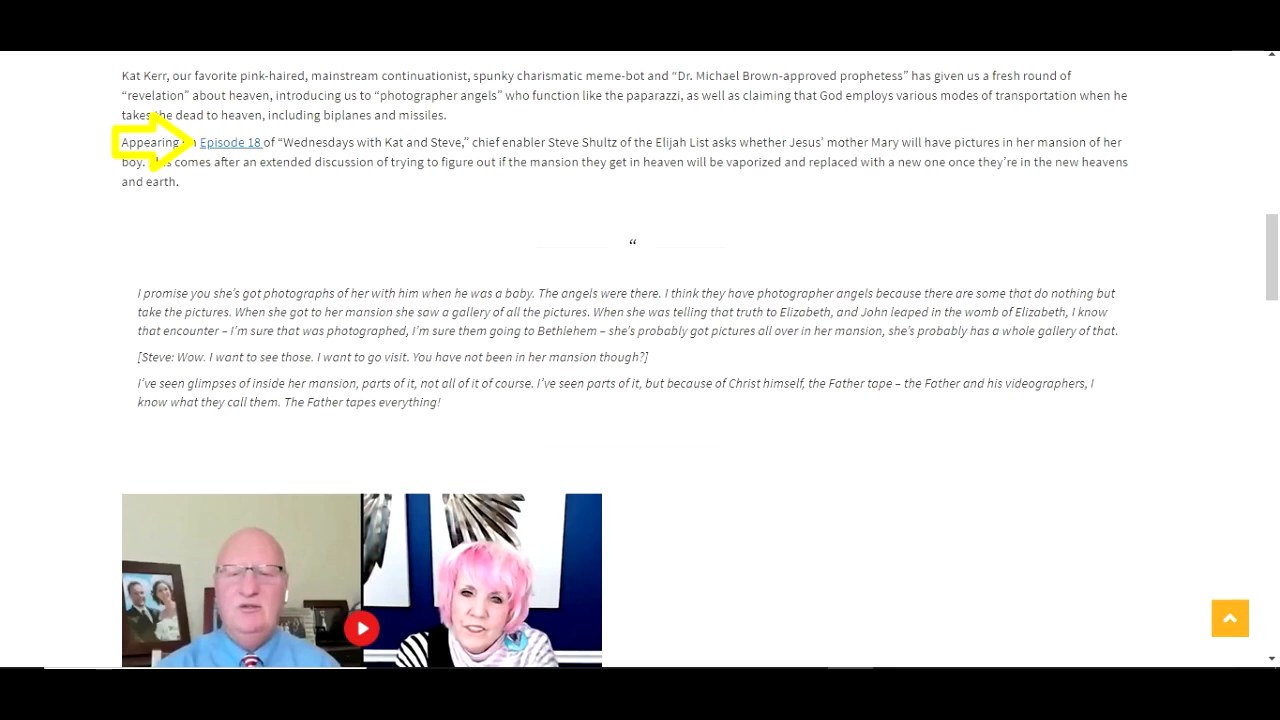
{"action": "scroll", "scroll_direction": "down", "scroll_amount": 3}
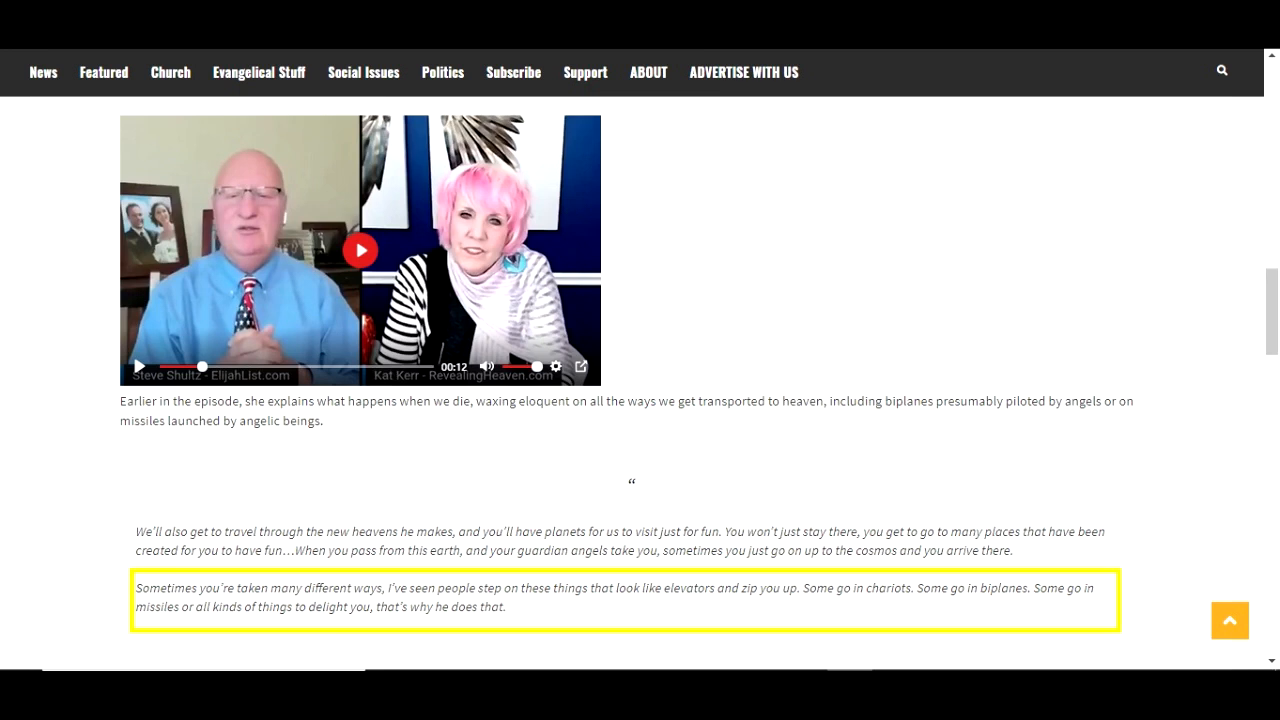
{"action": "mouse_move", "coordinate": [688, 588]}
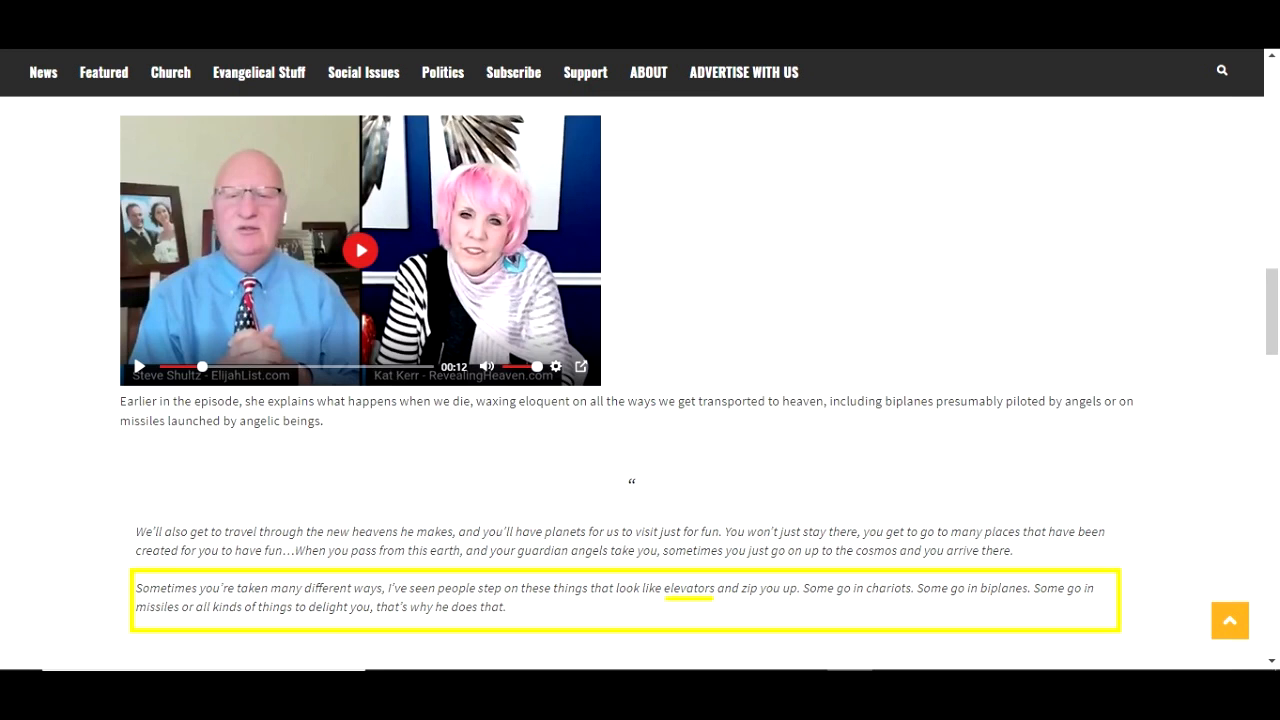